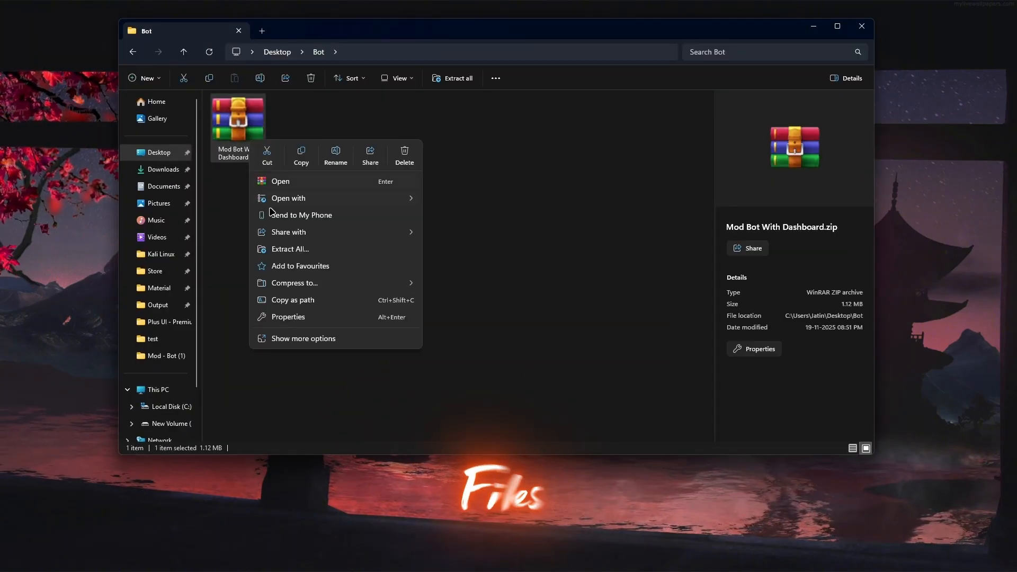
Extract the Mod Bot With Dashboard archive and launch its folder with Open with Code.
left_click(337, 218)
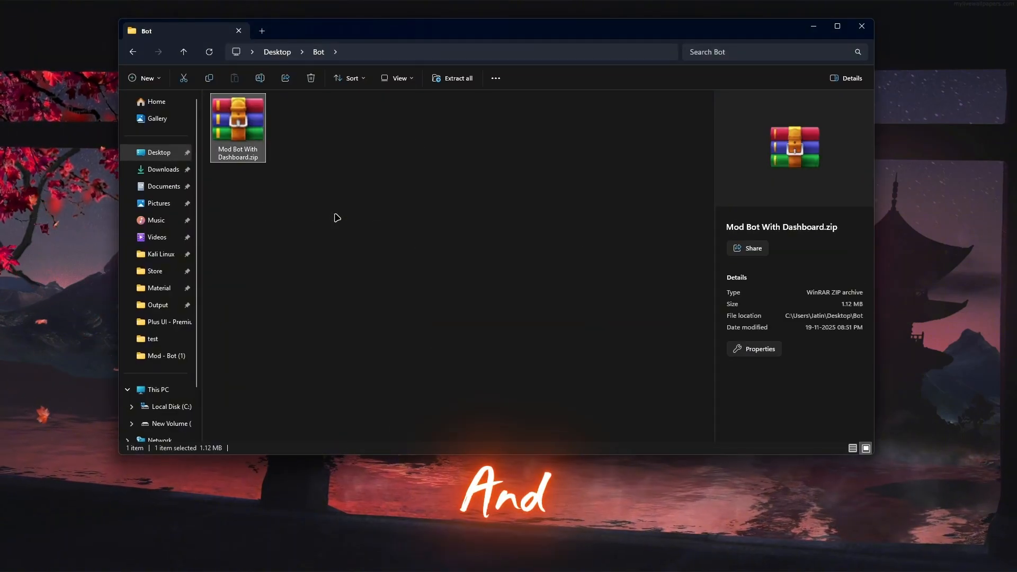
double_click(237, 122)
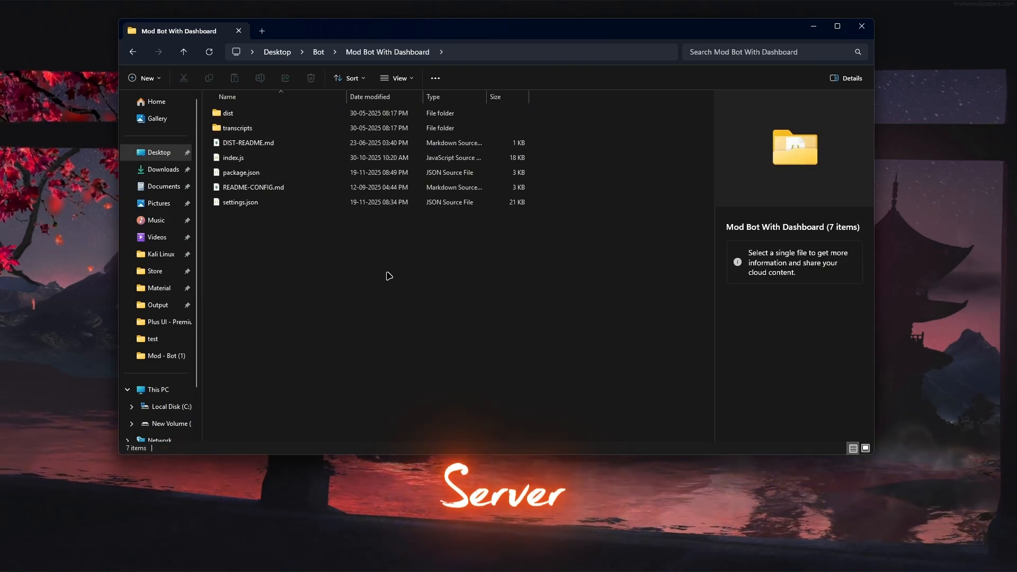
right_click(387, 275)
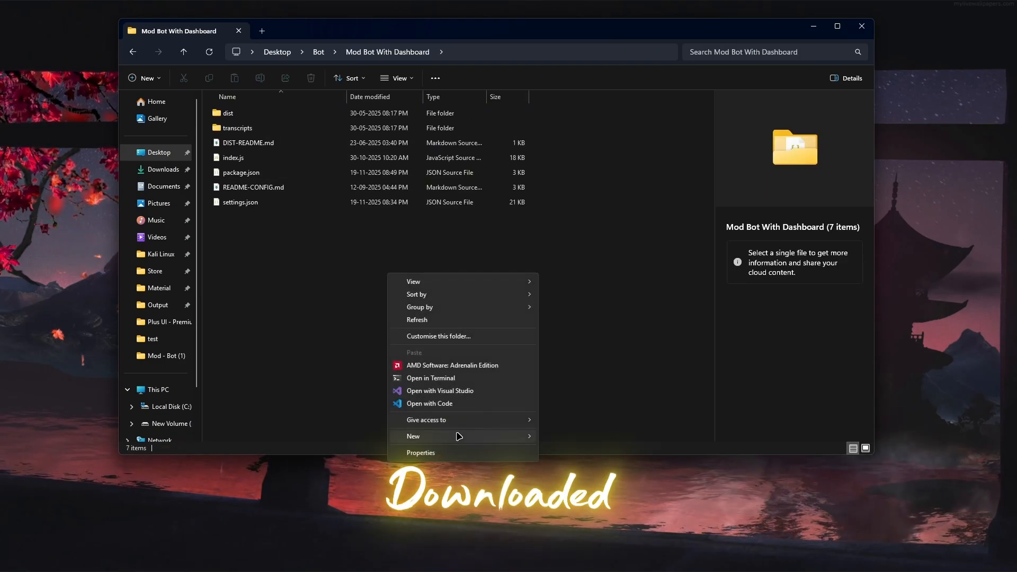
left_click(429, 403)
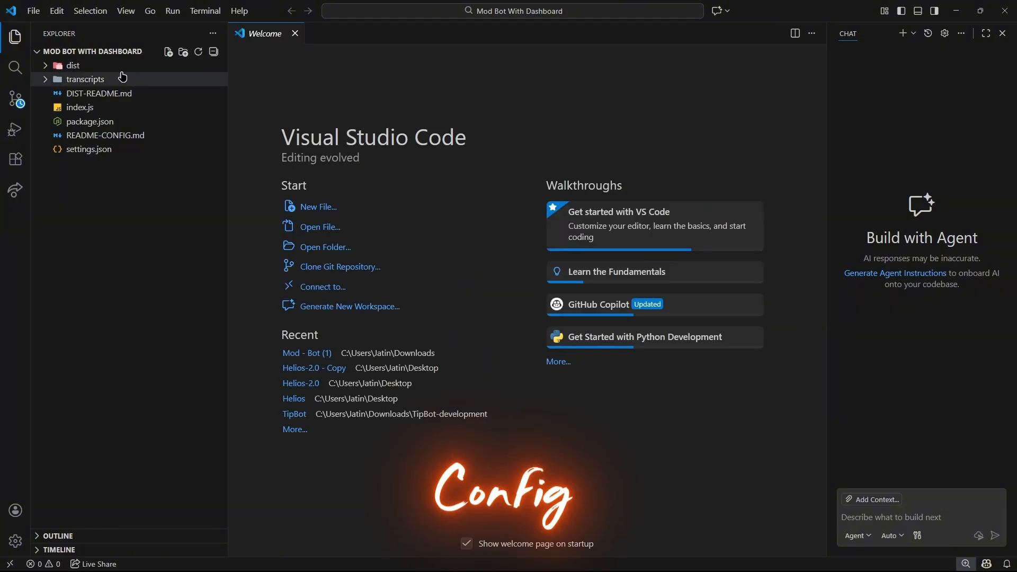
View dist/config.js in the editor with the Chat side panel closed.
left_click(71, 64)
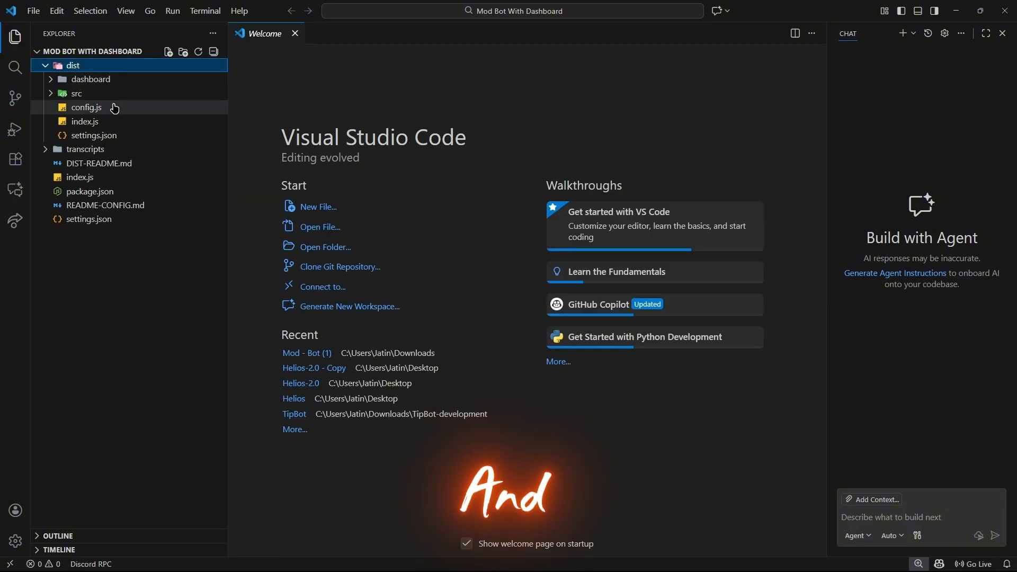
double_click(86, 107)
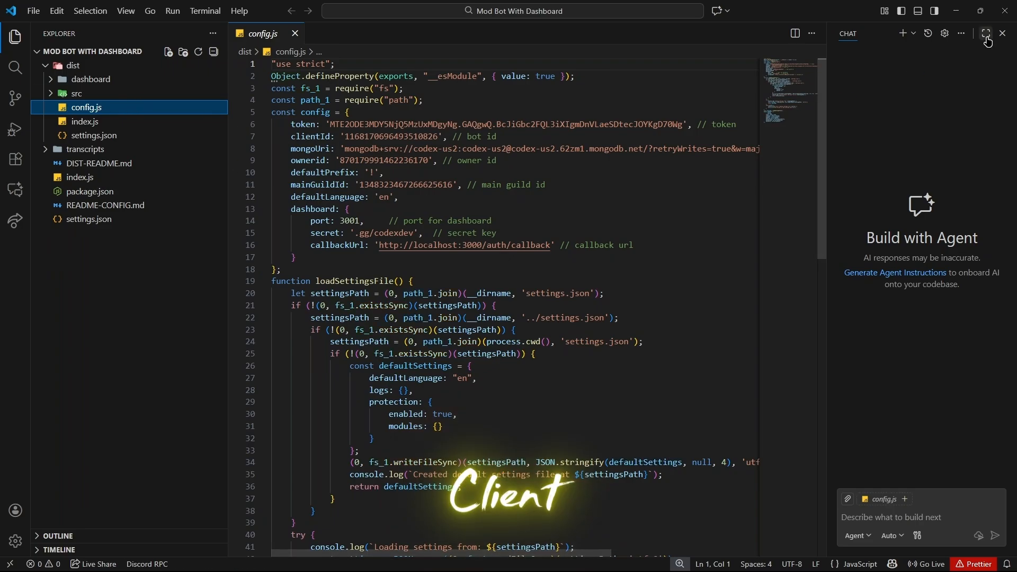
left_click(985, 33)
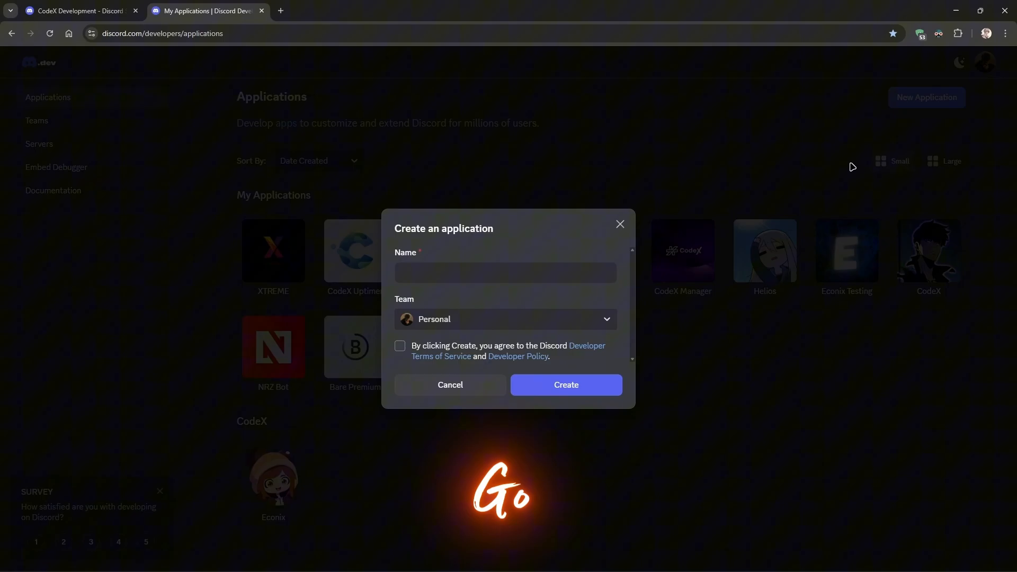
Create a new application named Bot With Dash and pass the human verification.
type("Bot")
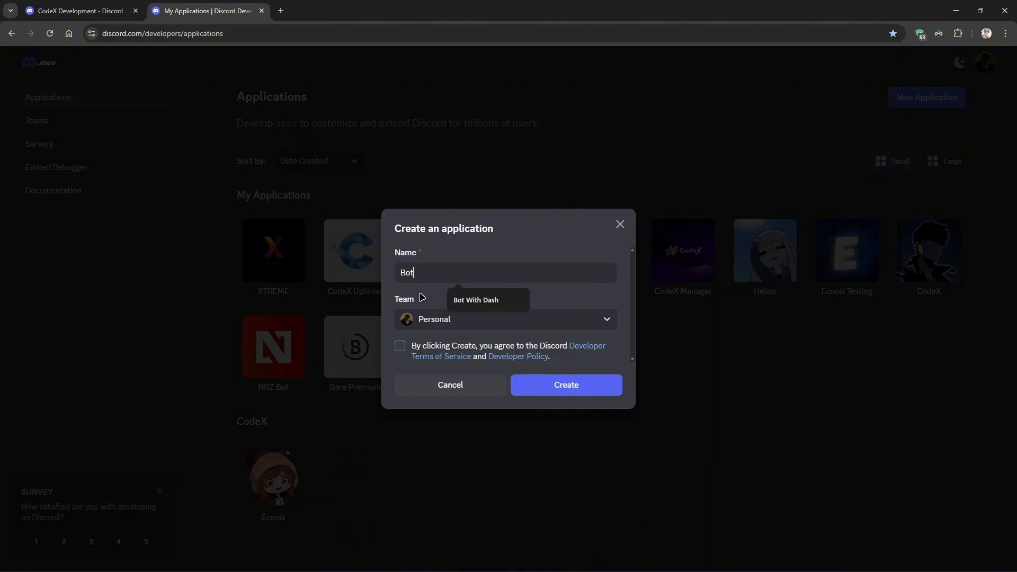
left_click(565, 384)
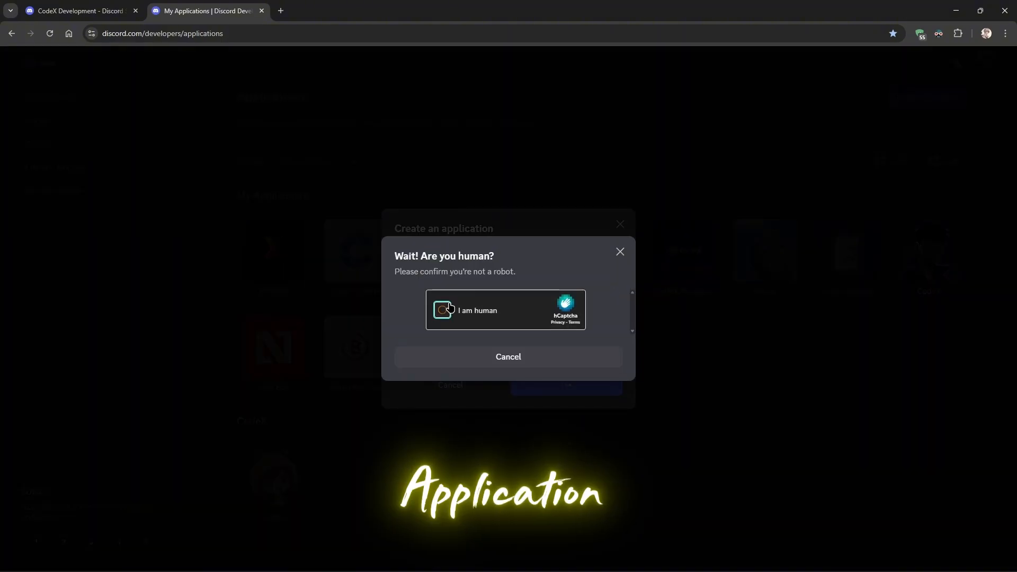
left_click(445, 310)
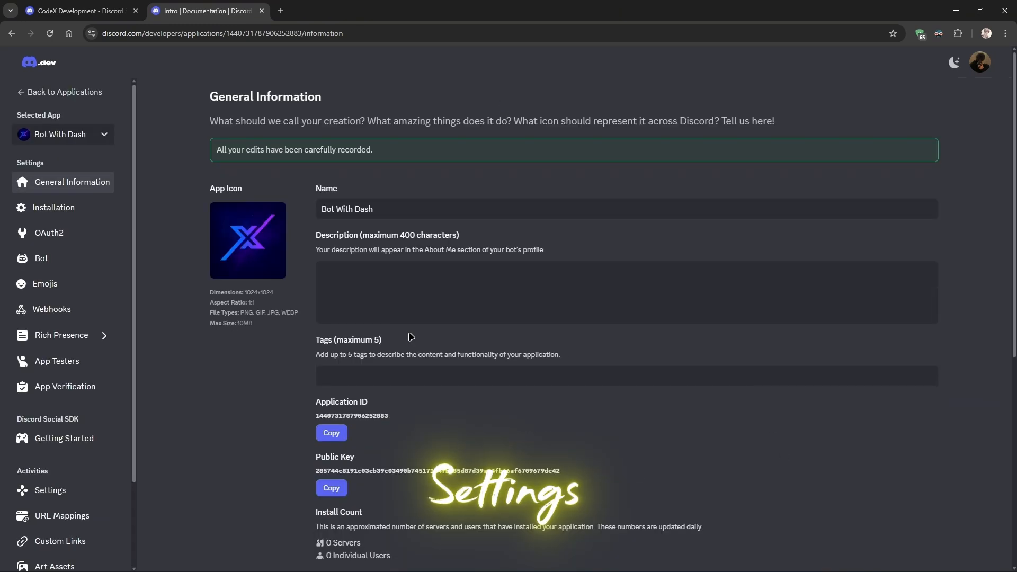
Save the bot's privileged gateway intents and generate a fresh bot token.
left_click(42, 258)
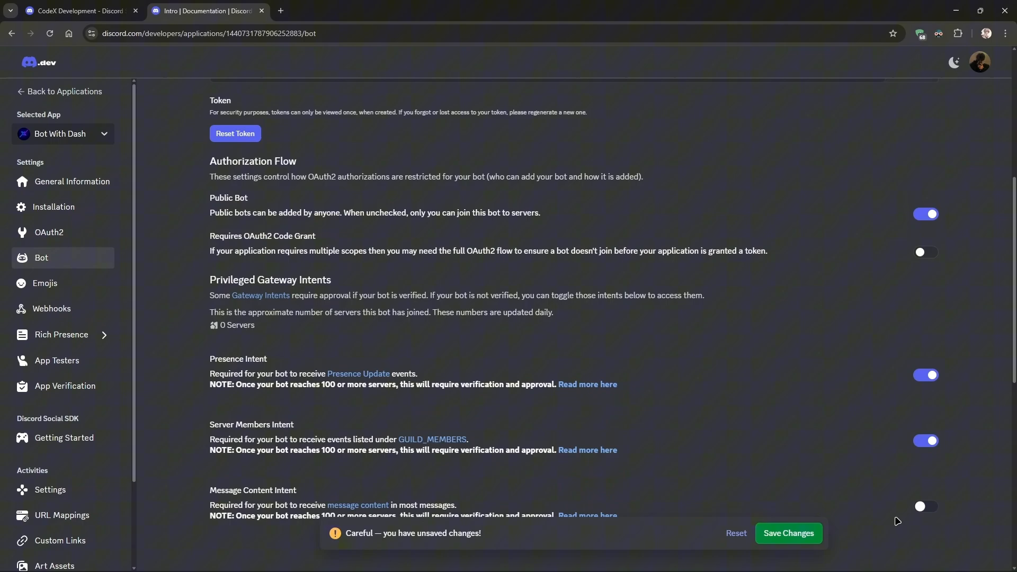
left_click(787, 532)
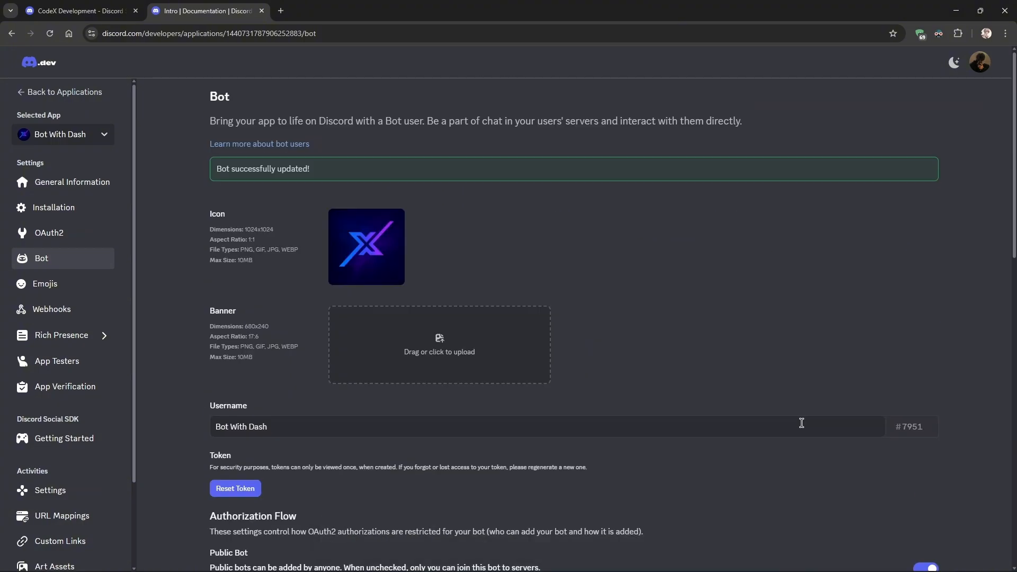
left_click(235, 487)
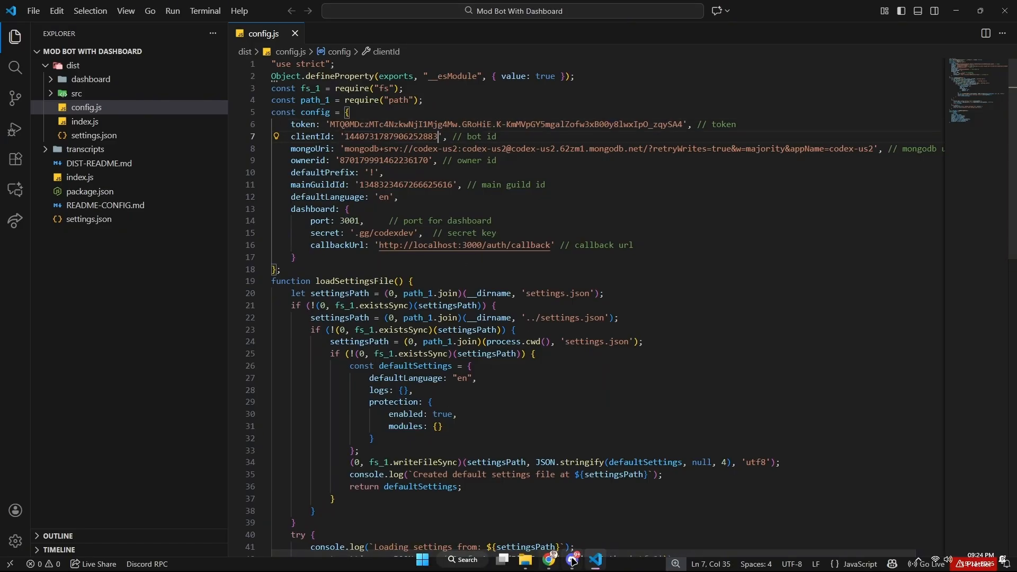
Switch to the Discord app on the Team CodeX server to copy its server ID.
left_click(571, 561)
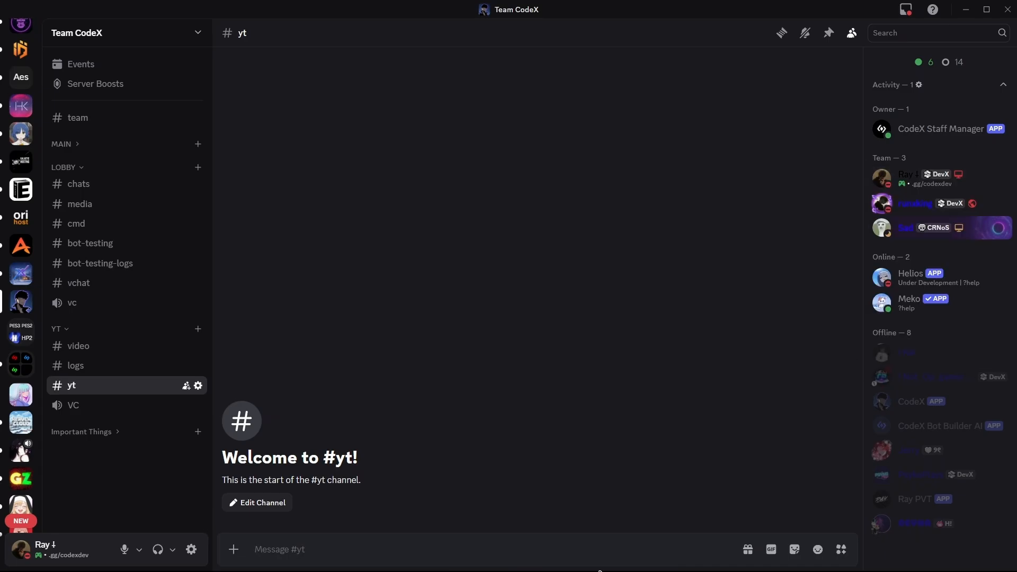
mouse_move(205, 347)
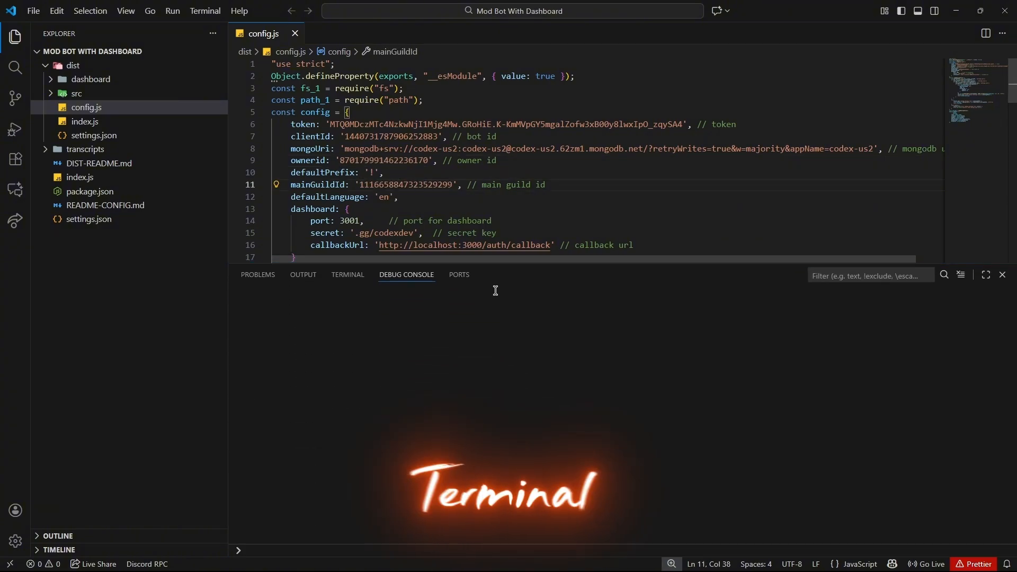
Run node -v to confirm Node v20.19.2, then start npm i in the integrated terminal.
left_click(348, 253)
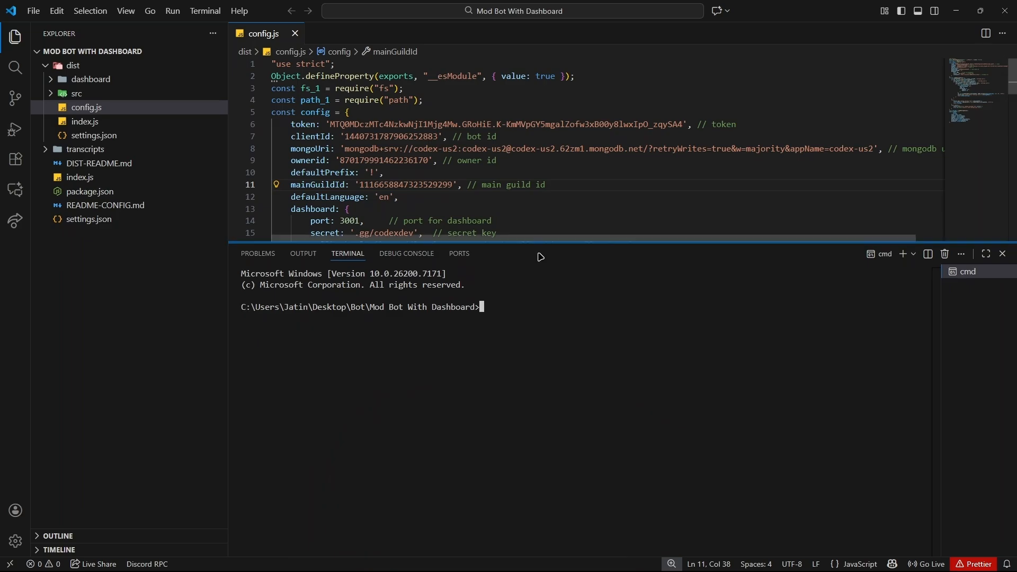
left_click(911, 253)
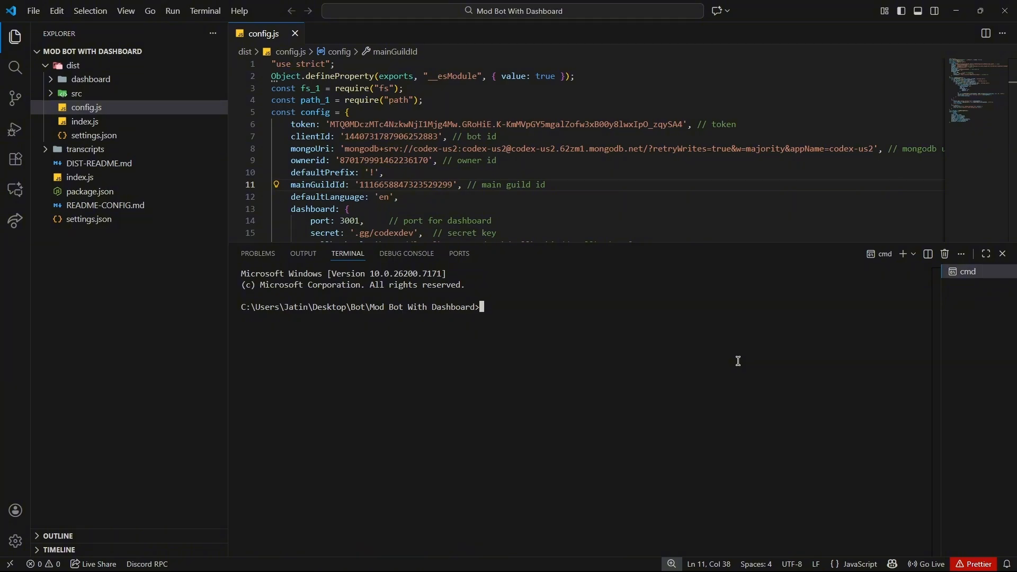
type("node -v")
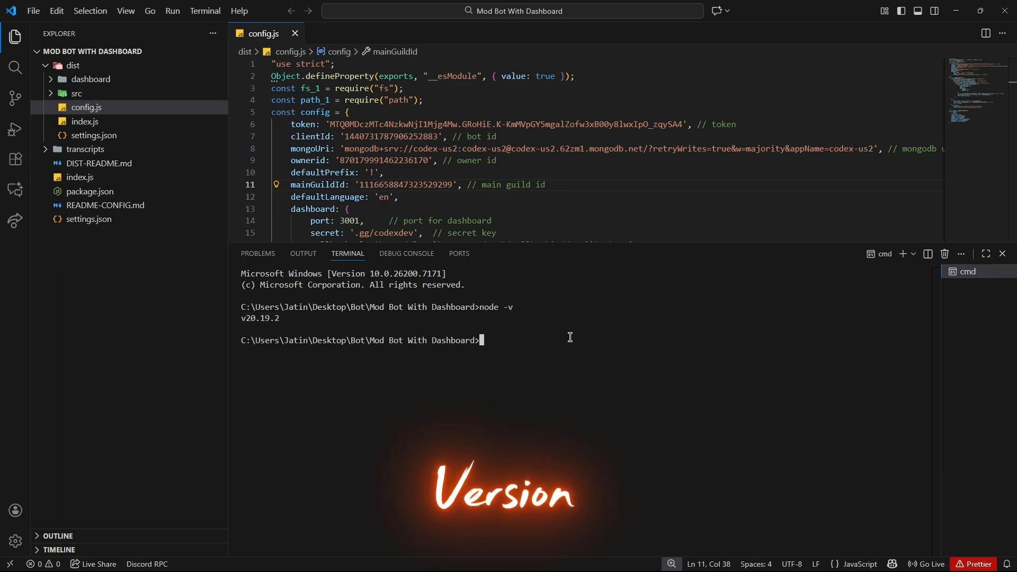
type("npm i")
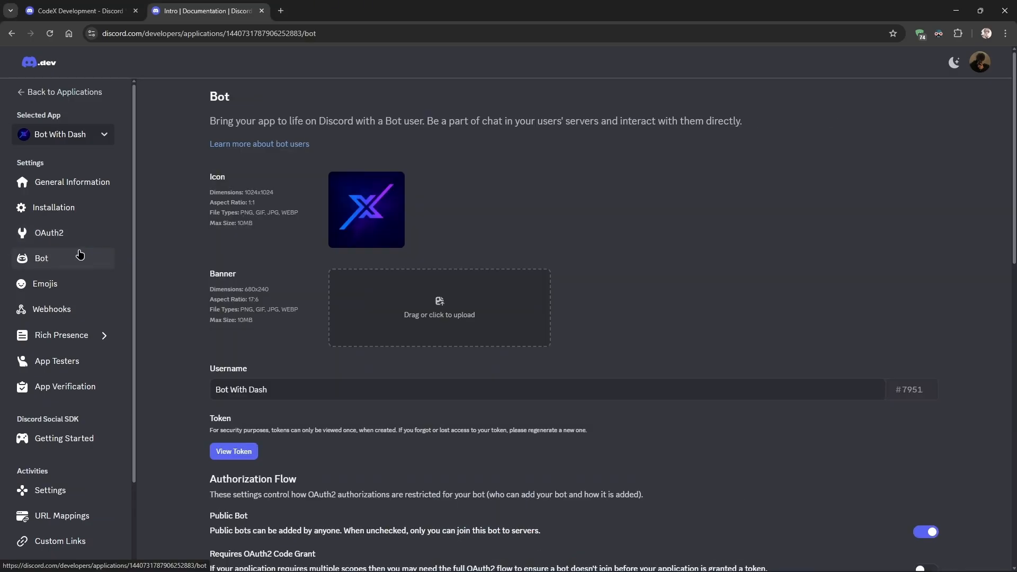
Copy the OAuth2 invite URL, follow it in Discord and authorize Bot With Dash for Team CodeX.
left_click(48, 232)
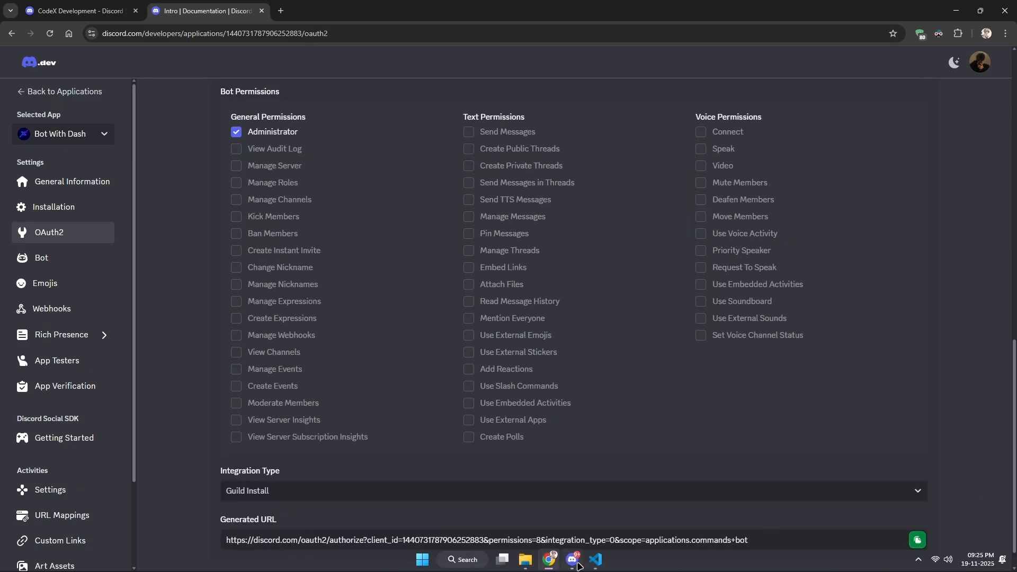
left_click(572, 559)
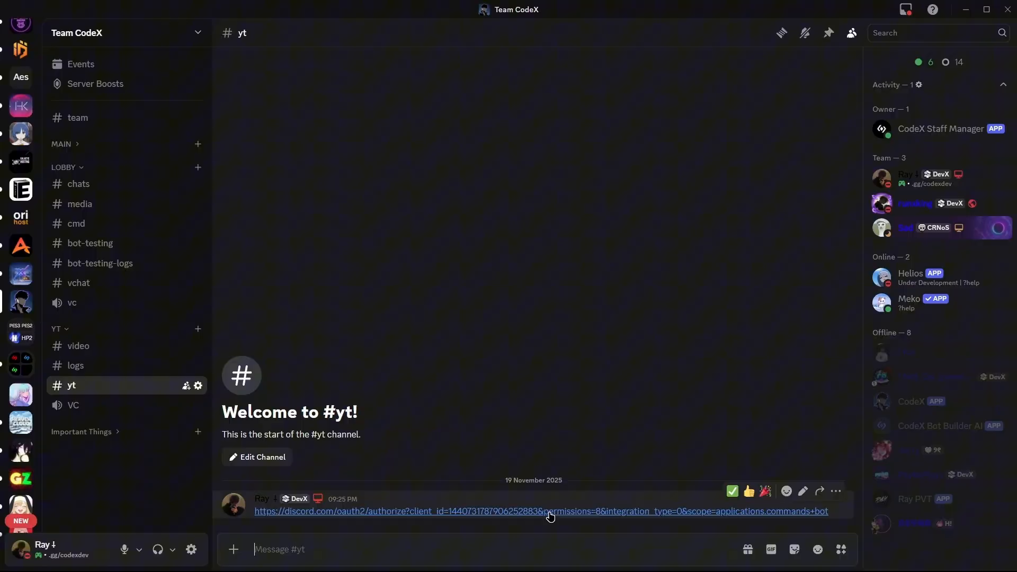
left_click(540, 510)
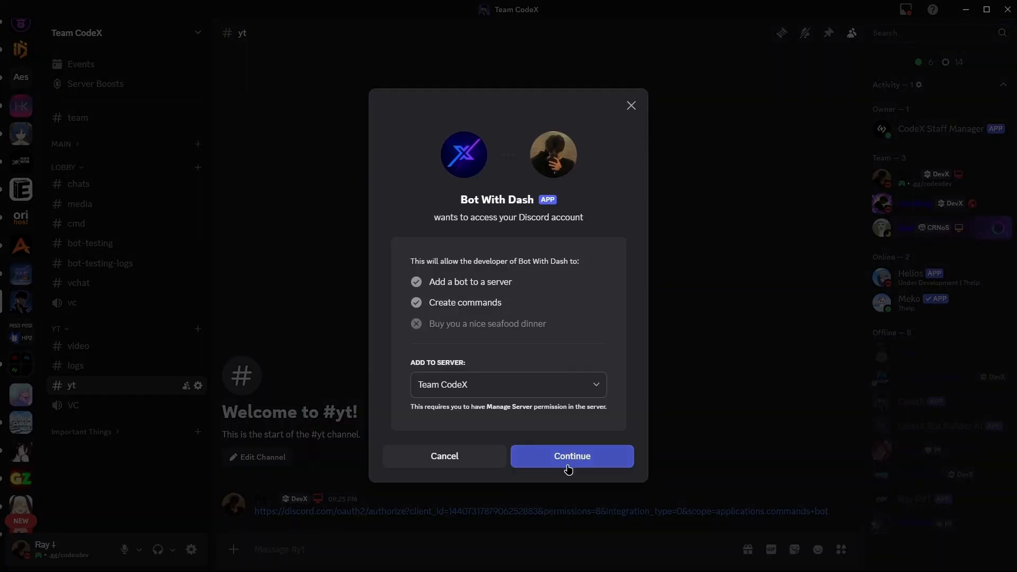
left_click(571, 455)
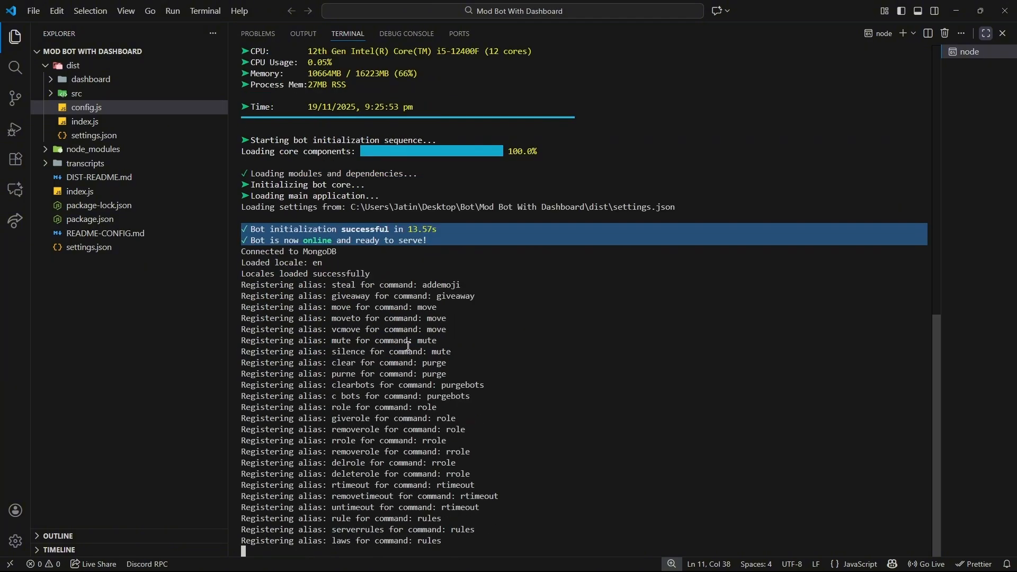
Scroll the terminal output to confirm the bot is online with MongoDB connected.
scroll("down", 3)
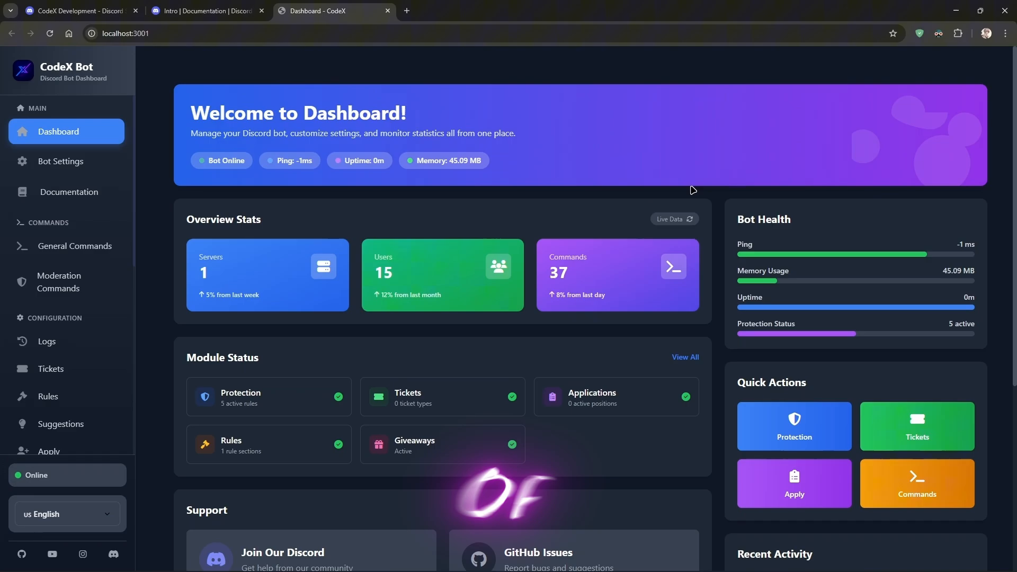
Visit the Protection settings page on localhost:3001, then the Log Settings page.
scroll("down", 3)
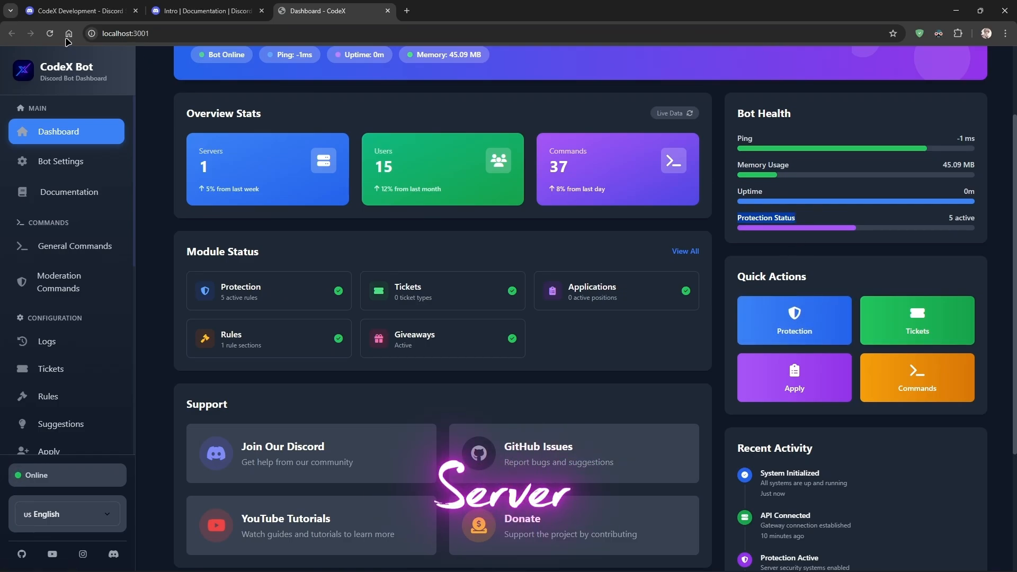
left_click(793, 320)
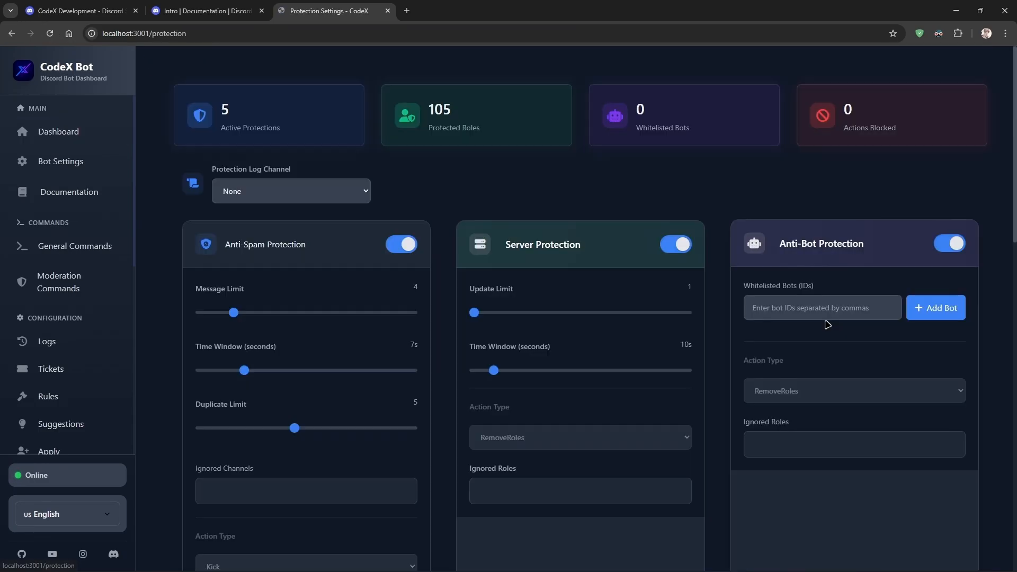
left_click(290, 190)
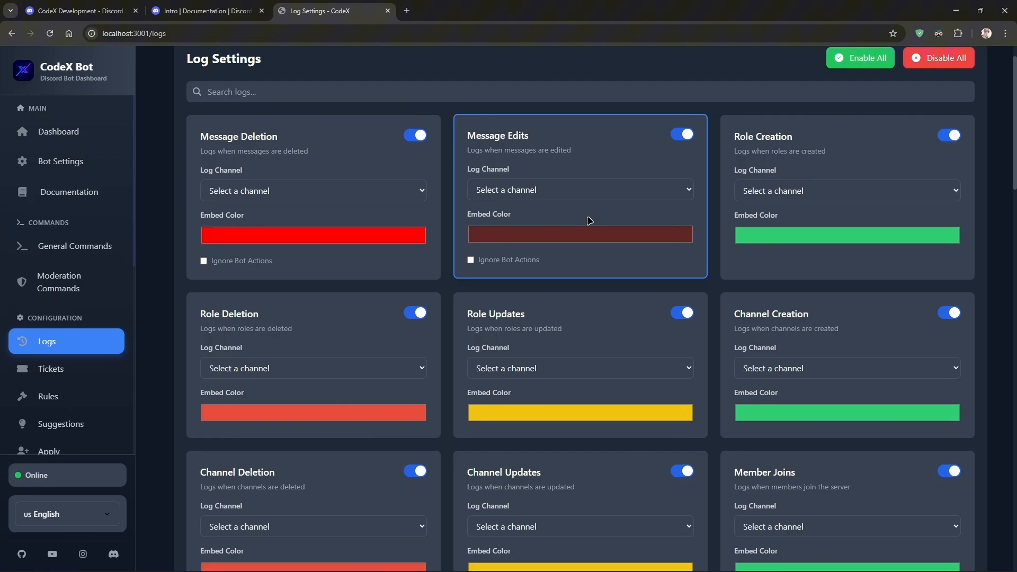
Review the Ticket settings with its Category choices, then the Suggestion settings.
left_click(50, 368)
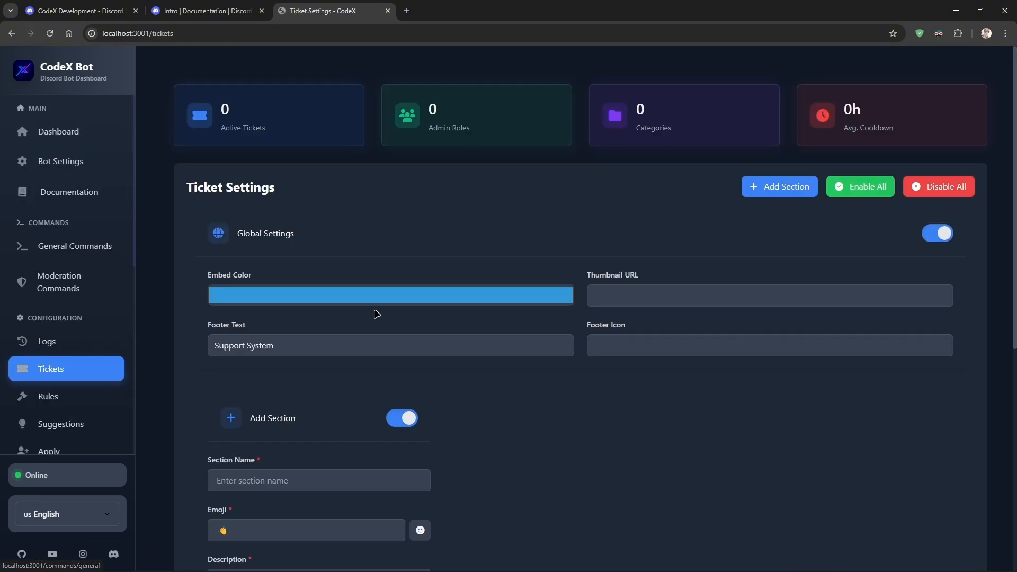
left_click(259, 273)
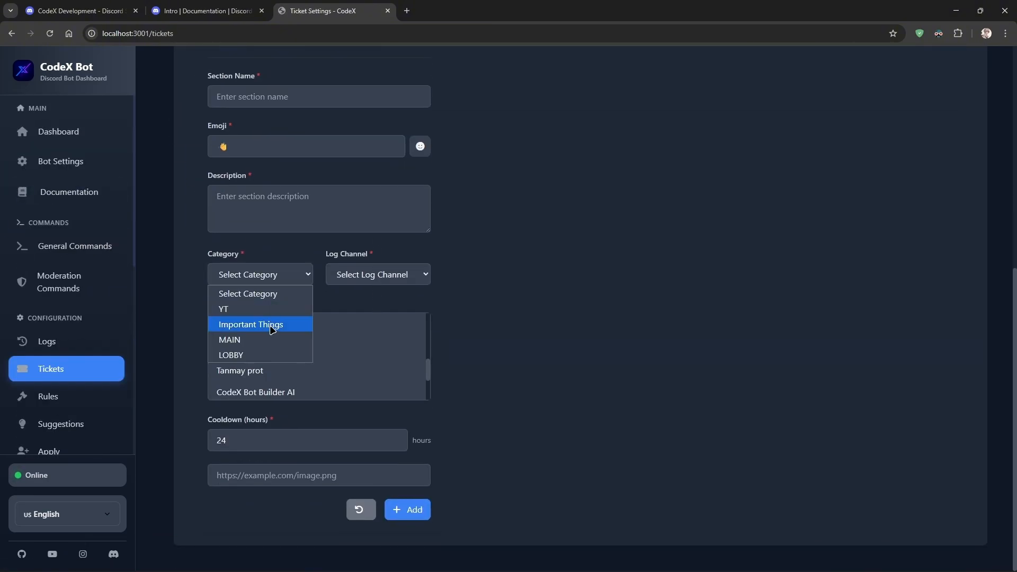
left_click(47, 396)
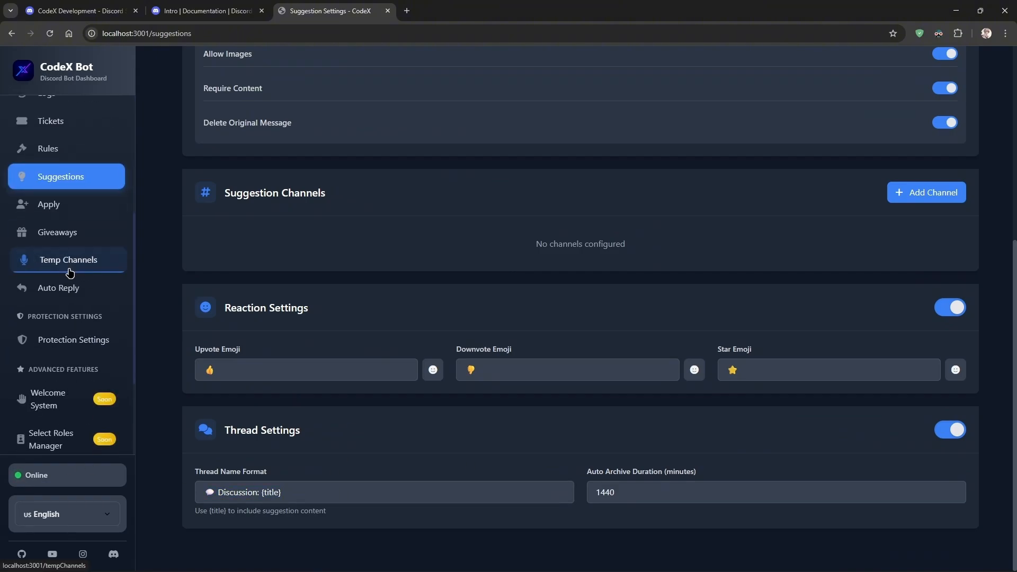
Review the Temporary Voice Channel settings and head to Documentation.
left_click(68, 259)
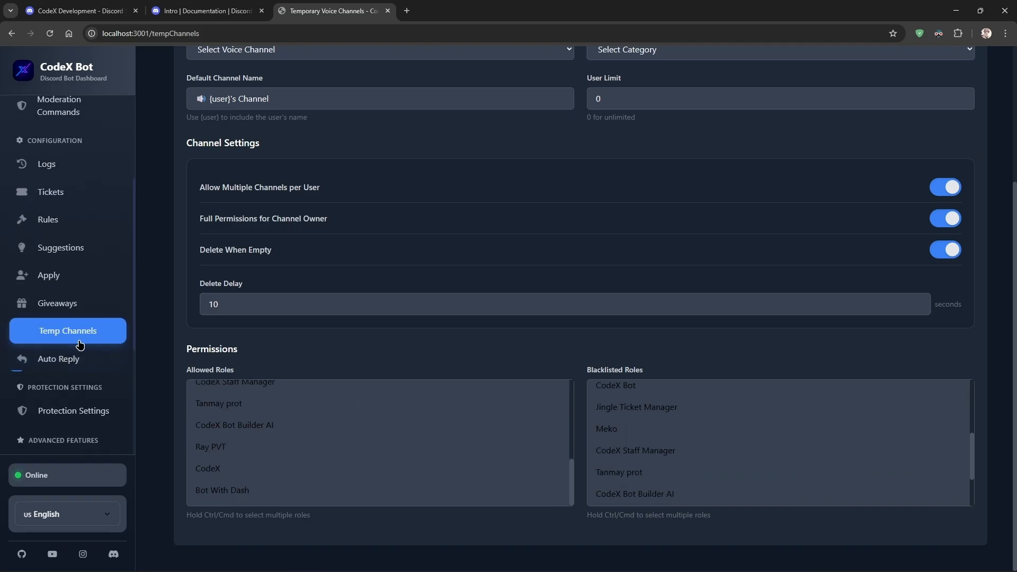
left_click(59, 330)
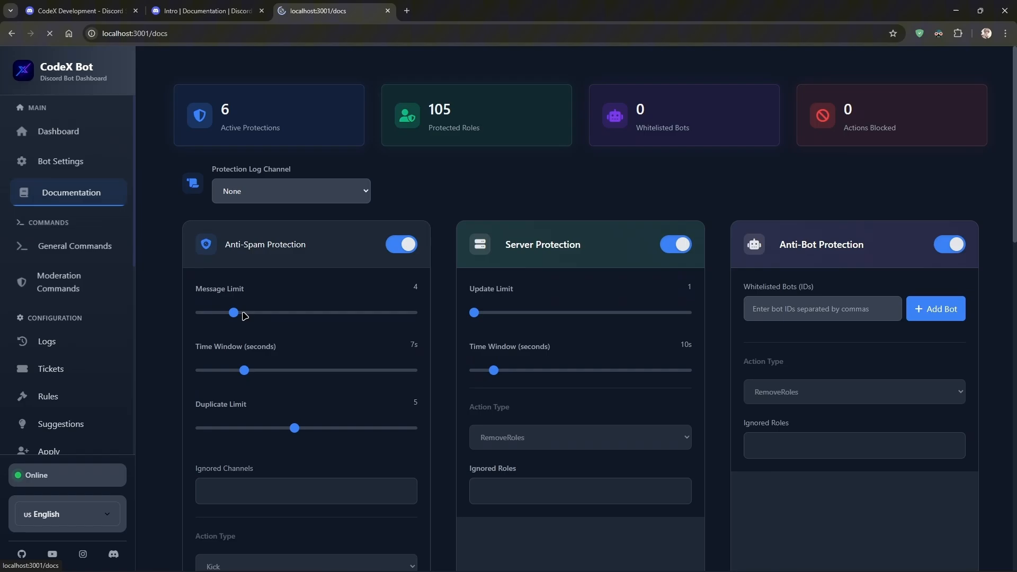
Read through the bot's Documentation page.
left_click(70, 192)
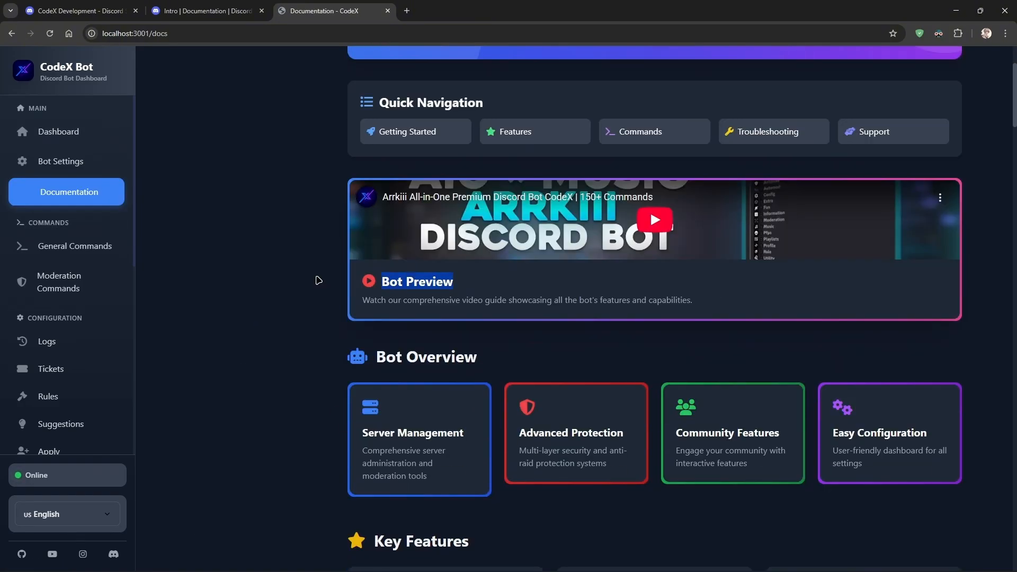
scroll("down", 3)
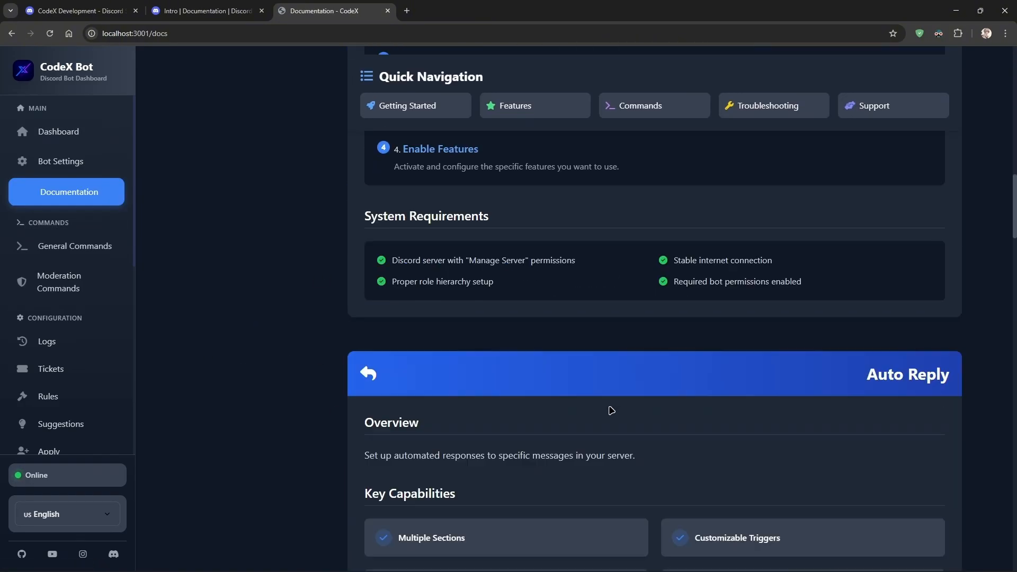
scroll("down", 3)
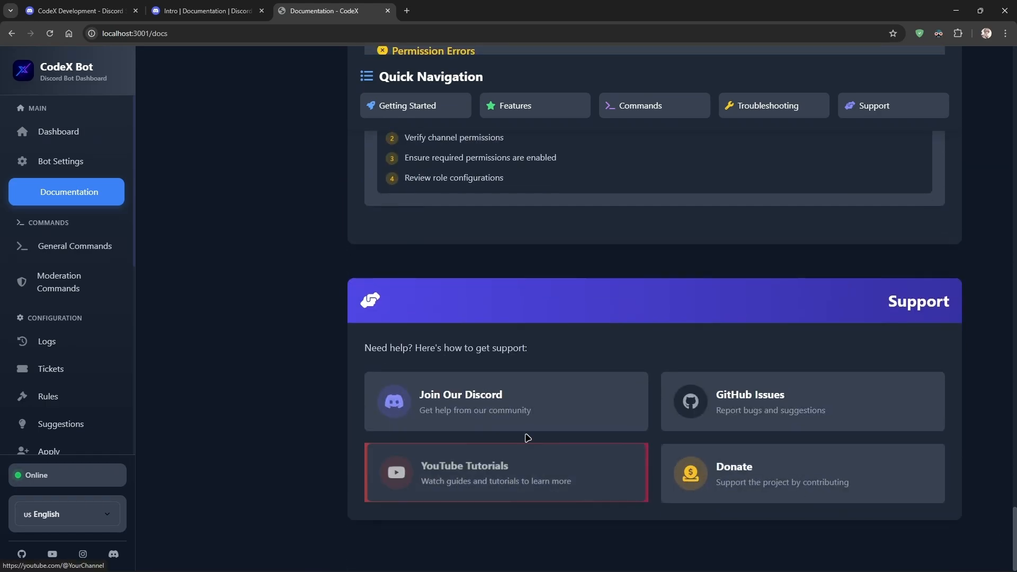
Show the General Commands list, then return to Discord's #yt channel on Team CodeX.
left_click(57, 131)
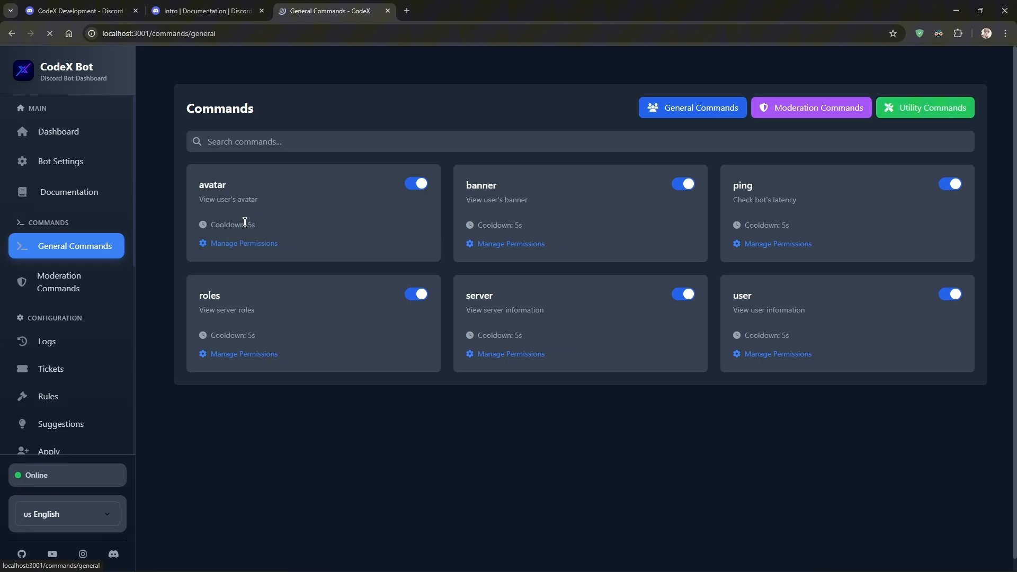
left_click(924, 107)
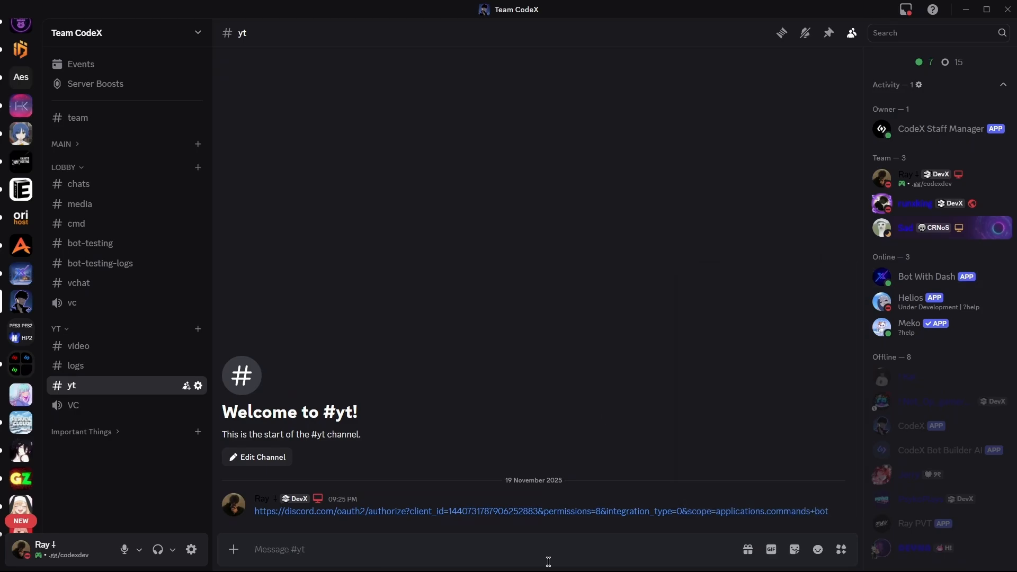
Run /help in #yt to get the bot's Admin, General and Voice command list, then begin a thank-you message.
type("/help")
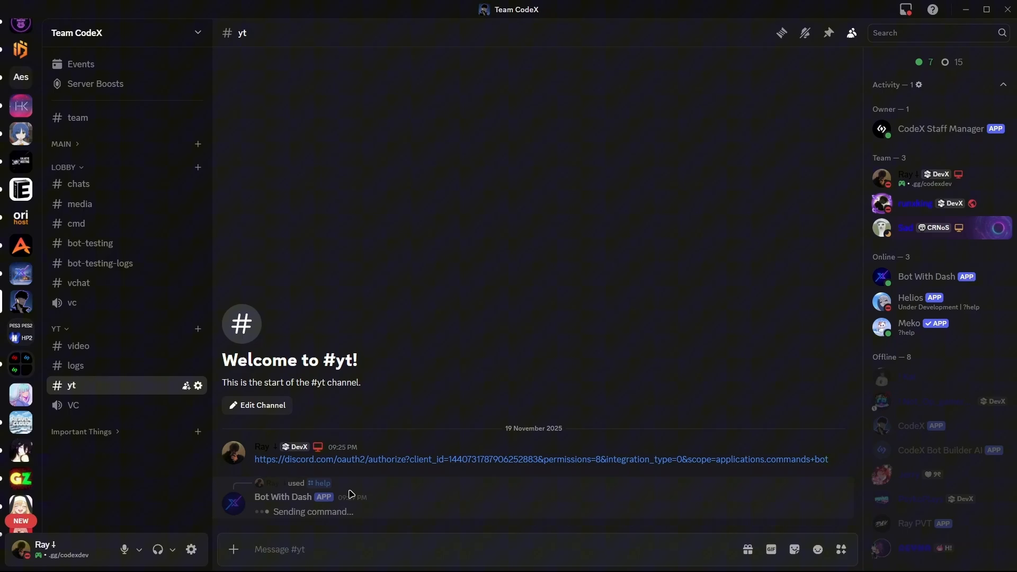
type("thank")
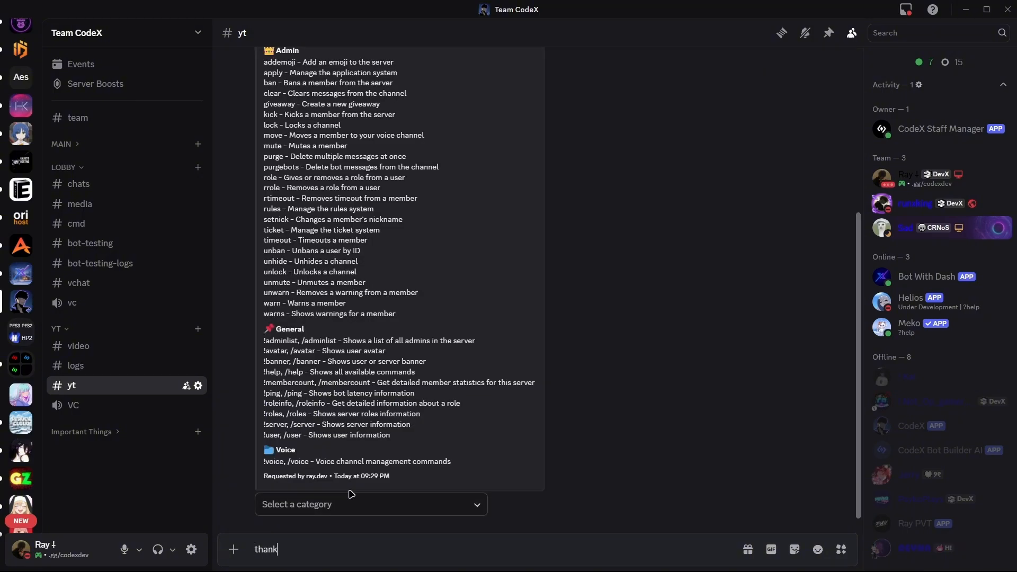